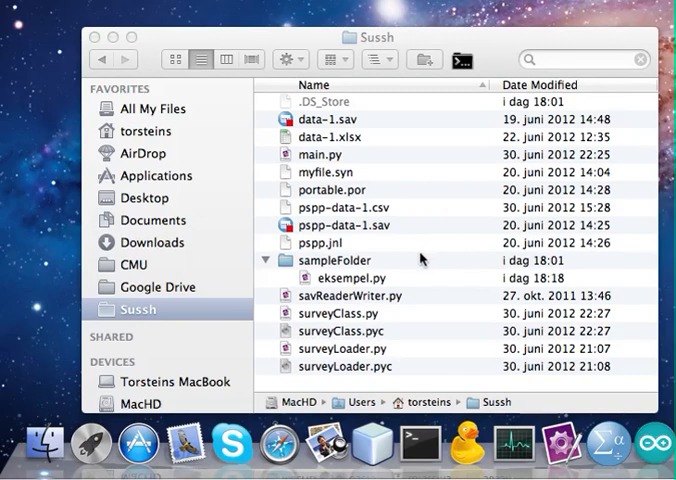
mouse_move(420, 258)
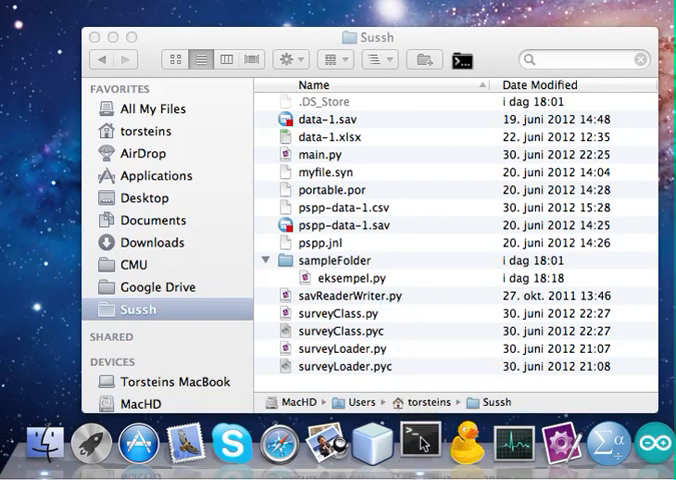
- Drop sampleFolder onto the Terminal Dock icon to open a bash window there
click(419, 443)
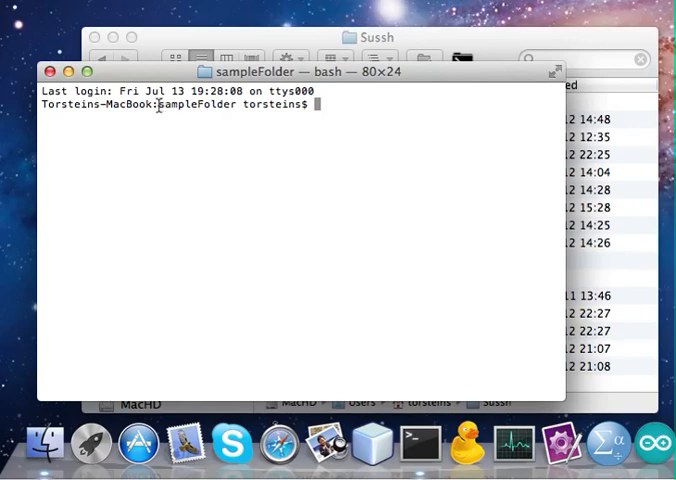
double_click(208, 104)
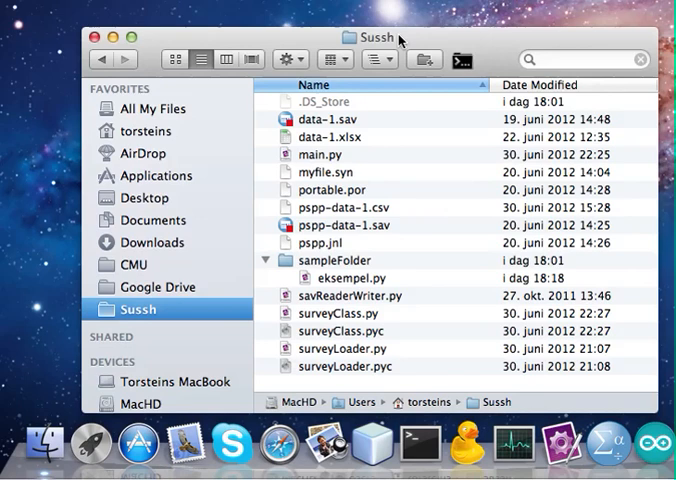
mouse_move(385, 295)
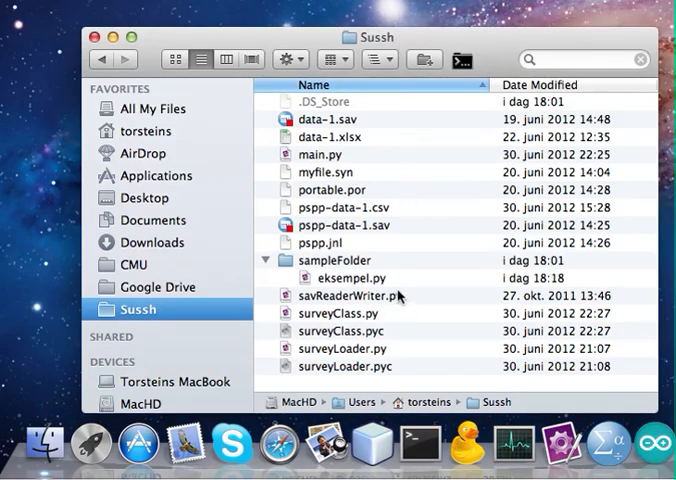
mouse_move(312, 266)
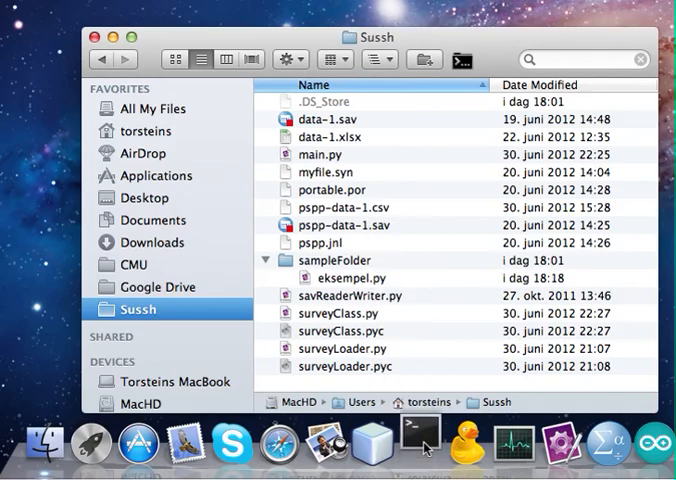
- Open a Terminal window at the Sussh folder, then close it
click(424, 446)
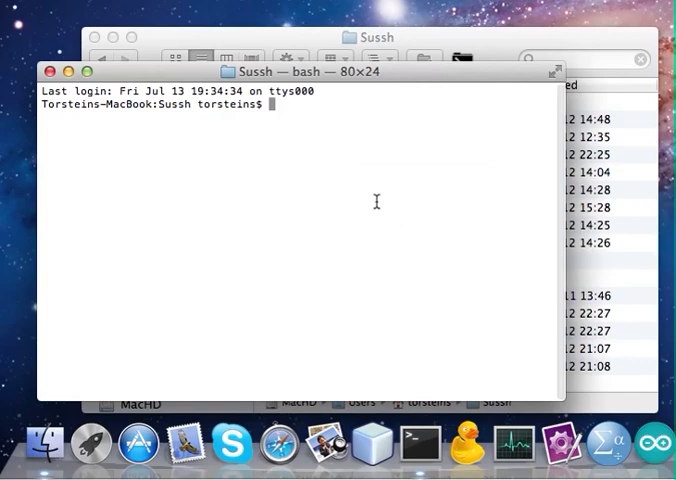
mouse_move(53, 71)
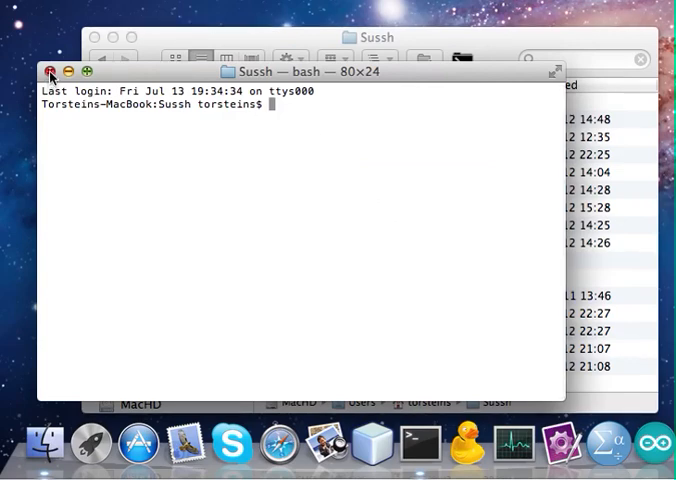
click(52, 76)
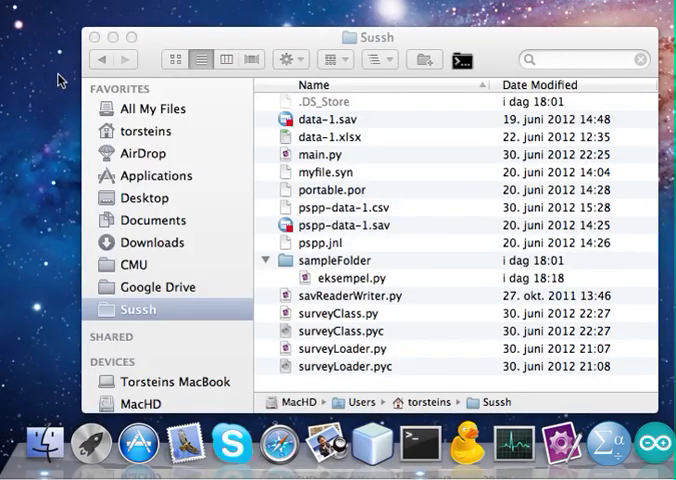
mouse_move(417, 444)
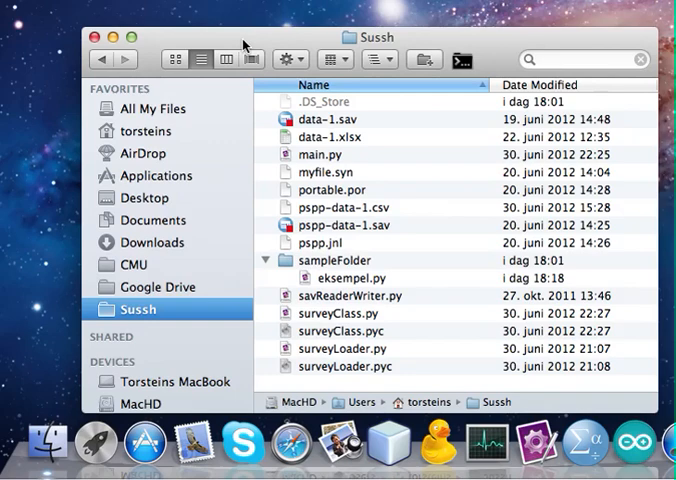
- Find Terminal in Applications, add it back to the Dock, and return to Sussh
click(152, 175)
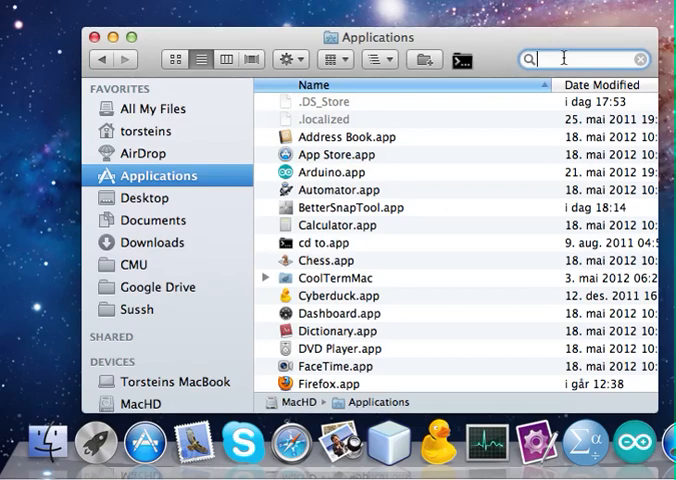
text(Terminal)
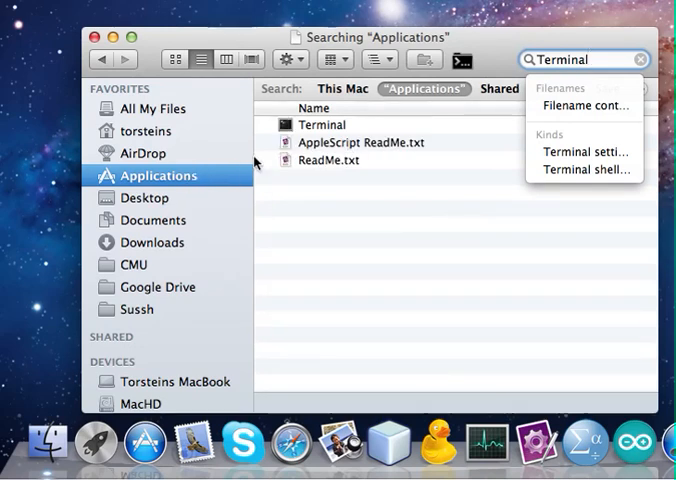
mouse_move(315, 125)
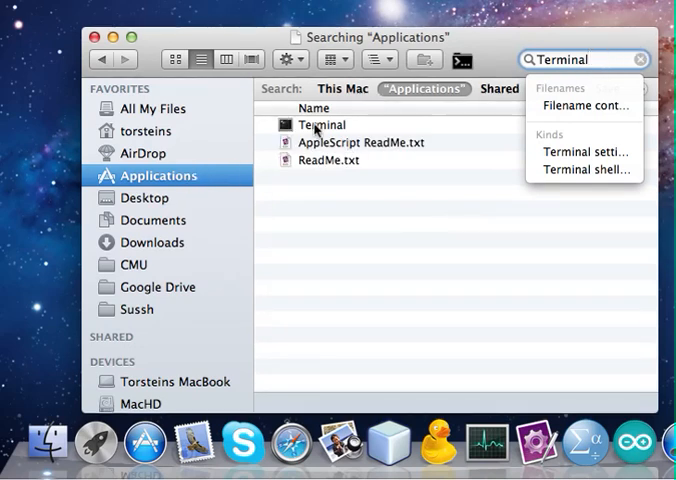
click(316, 125)
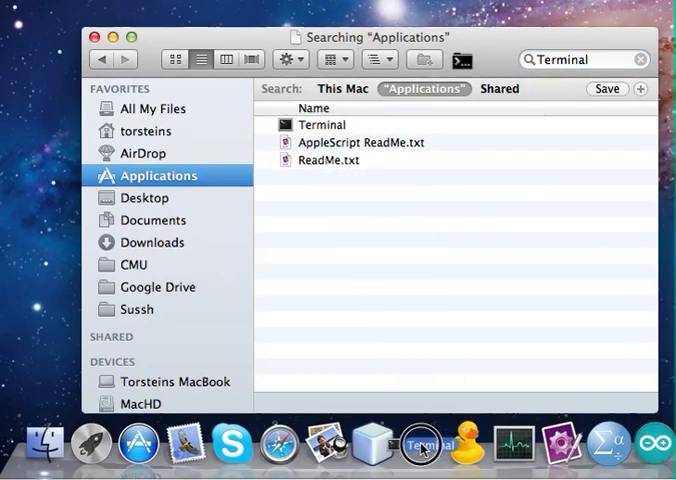
mouse_move(145, 311)
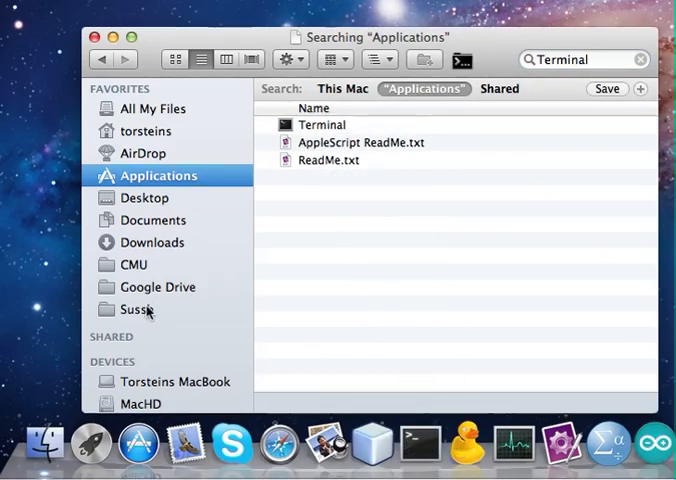
click(129, 310)
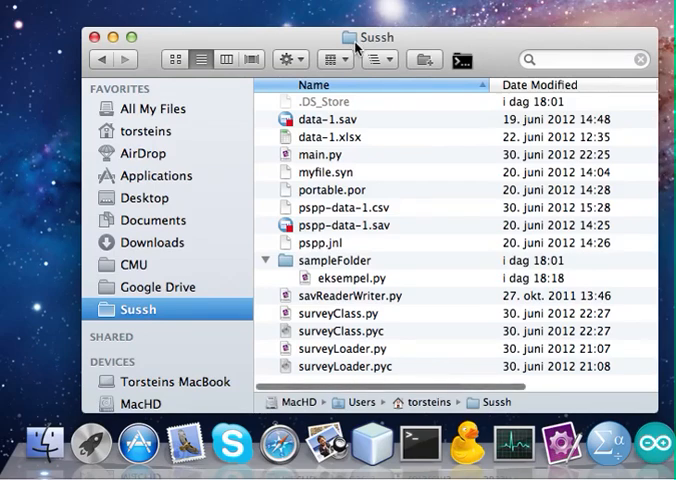
mouse_move(427, 444)
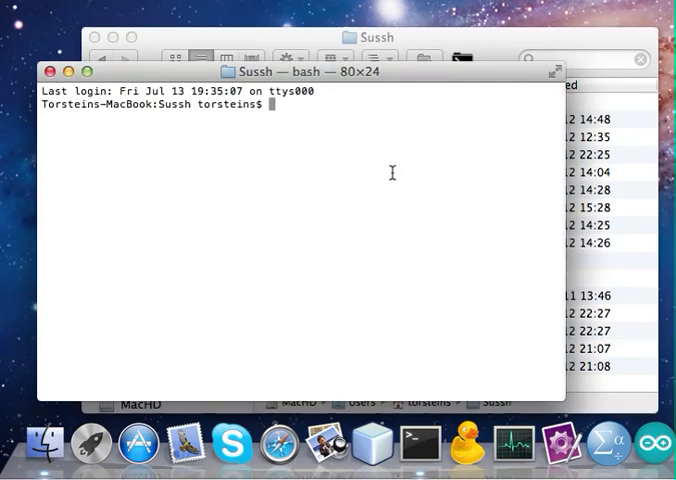
- Type 'echo' at the prompt of the Sussh bash window
text(echo)
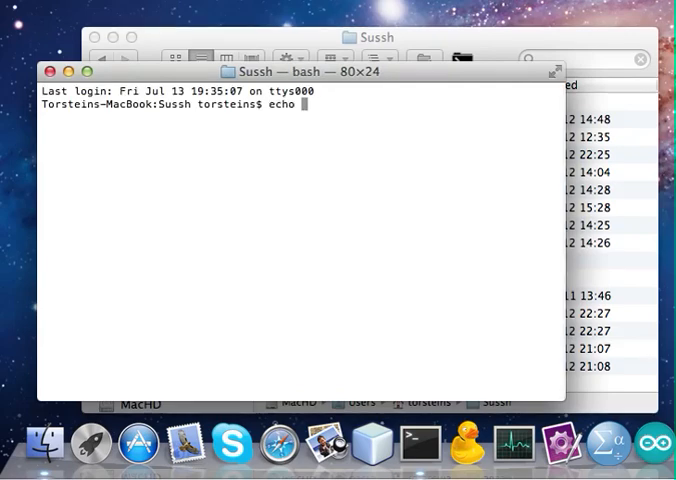